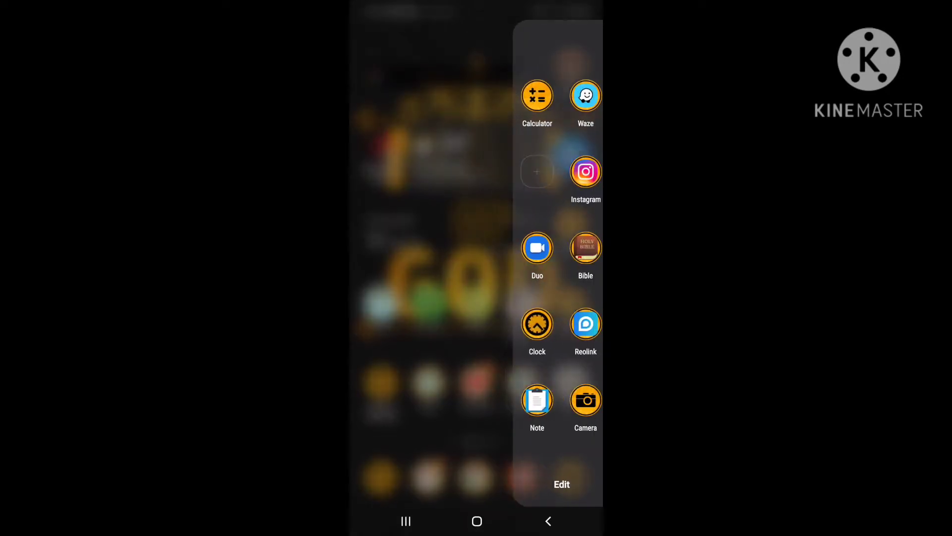
From Recent apps, switch to the Clock app's World clock showing New York's time
{"action": "left_click", "coordinate": [536, 323]}
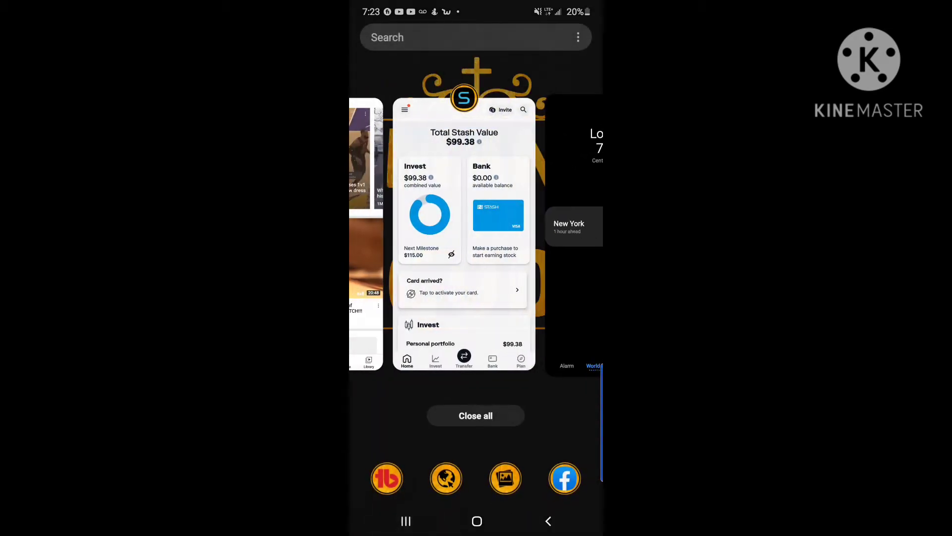
{"action": "scroll", "scroll_direction": "right", "scroll_amount": 3}
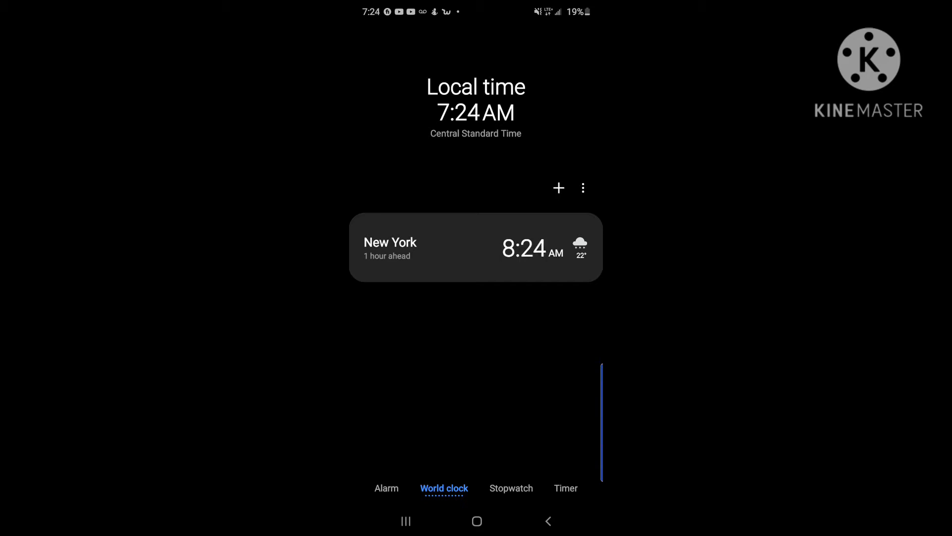
Search the world clock's add-city list for UK, with London among the results
{"action": "left_click", "coordinate": [558, 188]}
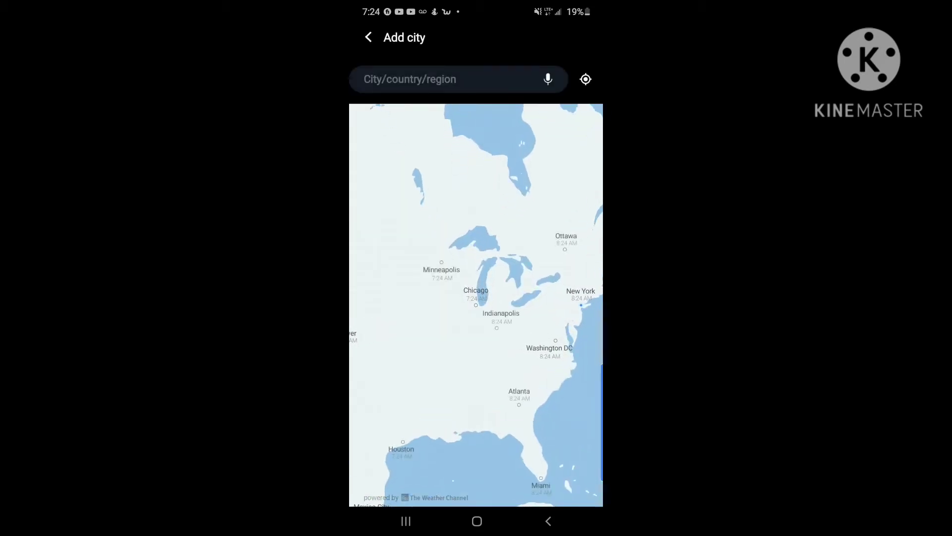
{"action": "left_click", "coordinate": [425, 79]}
{"action": "type", "text": "United kin"}
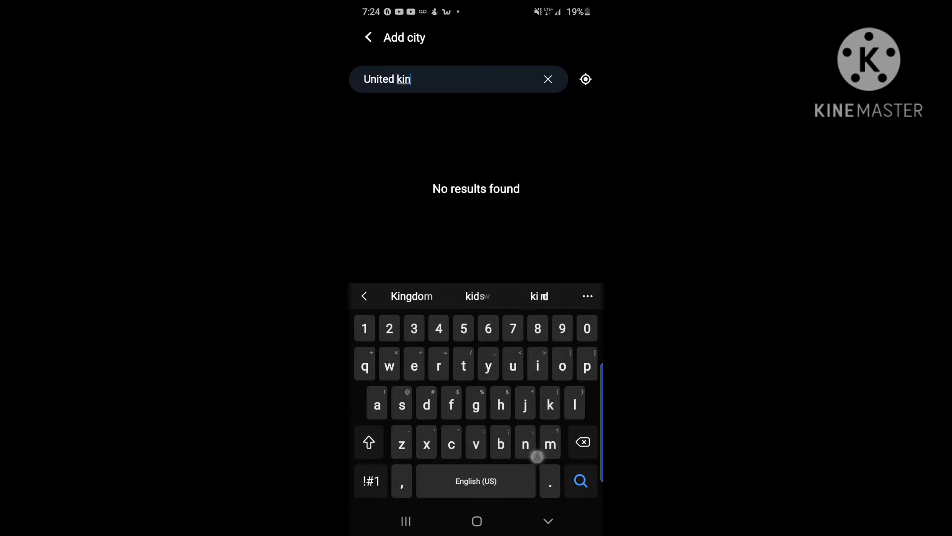
{"action": "left_click", "coordinate": [412, 296]}
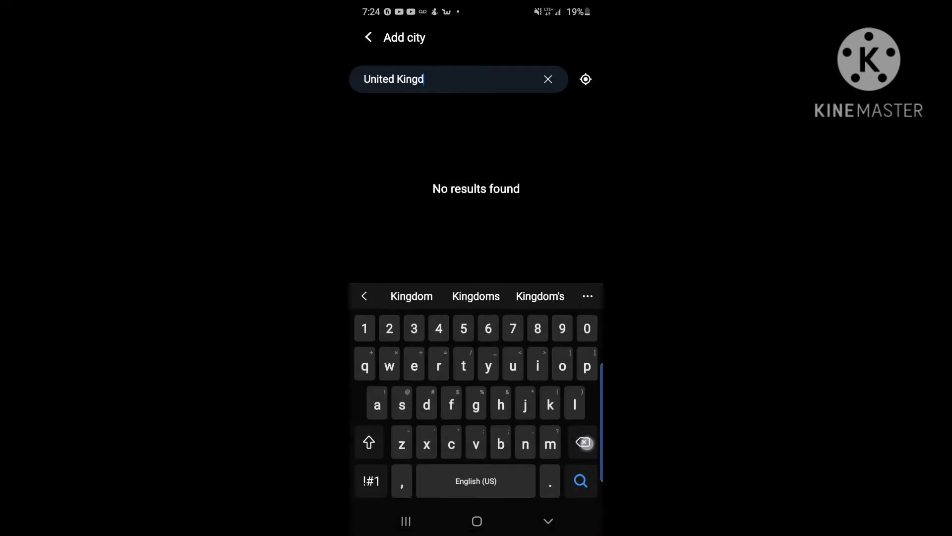
{"action": "left_click", "coordinate": [582, 442]}
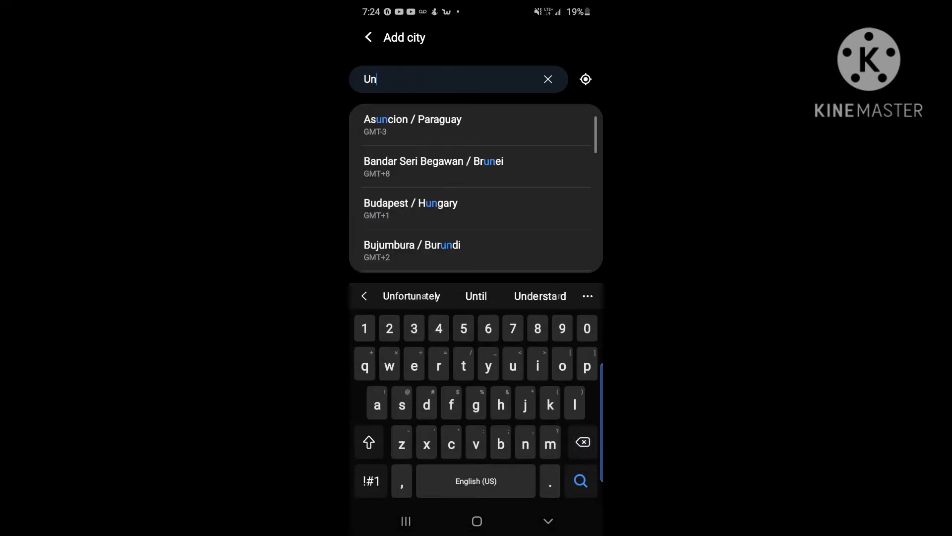
{"action": "type", "text": "k"}
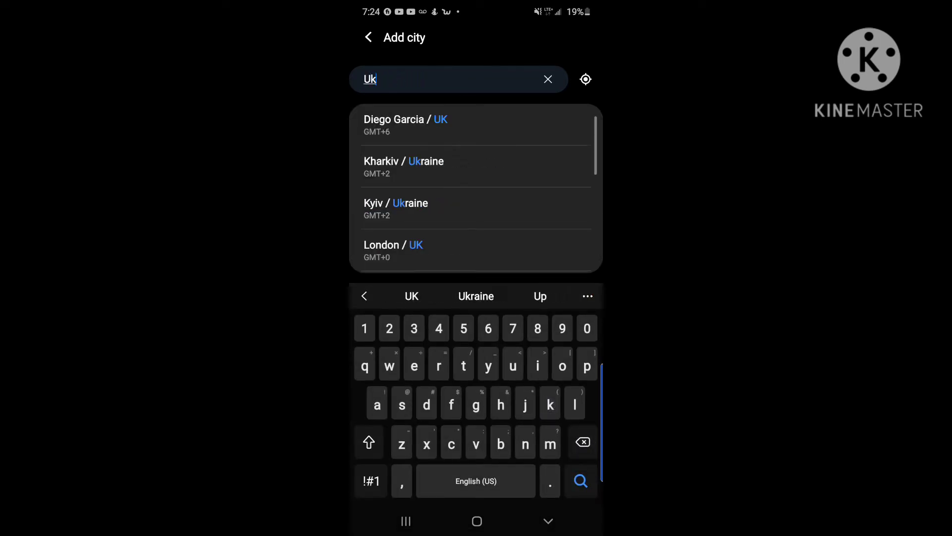
{"action": "left_click", "coordinate": [393, 245]}
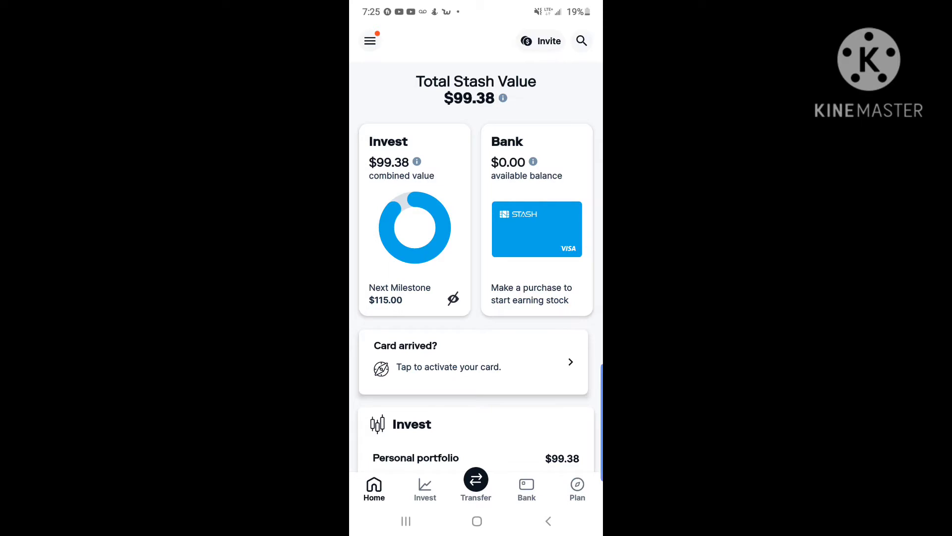
Scroll Stash home to the Invest card: $99.38 Personal and empty Retirement portfolio
{"action": "scroll", "scroll_direction": "down", "scroll_amount": 3}
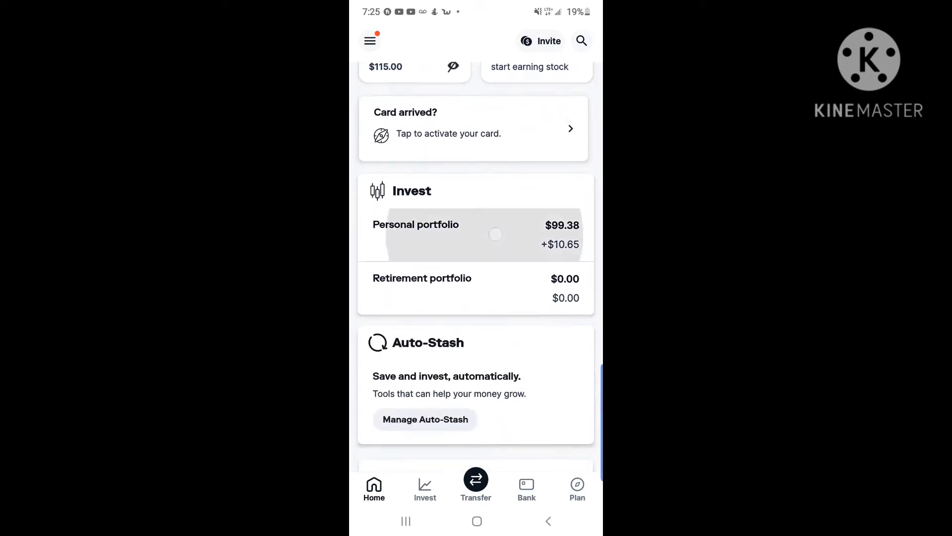
Open the Personal portfolio down to $10.65 (12.00%) total returns and top holdings
{"action": "left_click", "coordinate": [476, 234]}
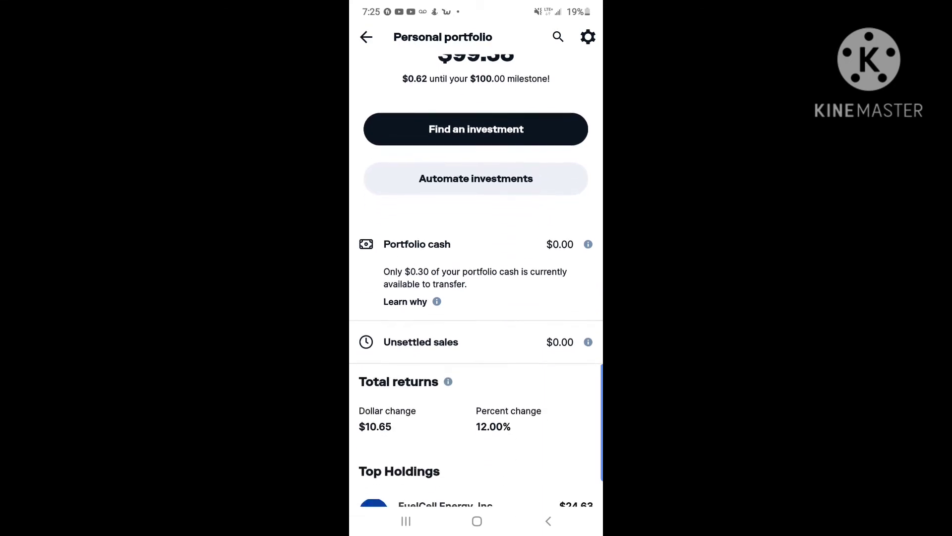
{"action": "scroll", "scroll_direction": "down", "scroll_amount": 3}
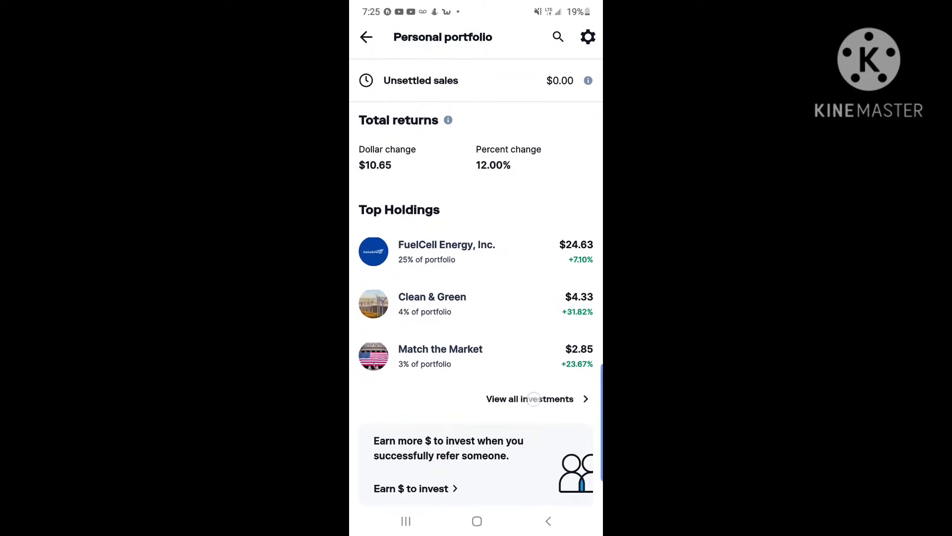
Browse the full Your investments list and open the Blue Chips fund ($8.45)
{"action": "left_click", "coordinate": [530, 399]}
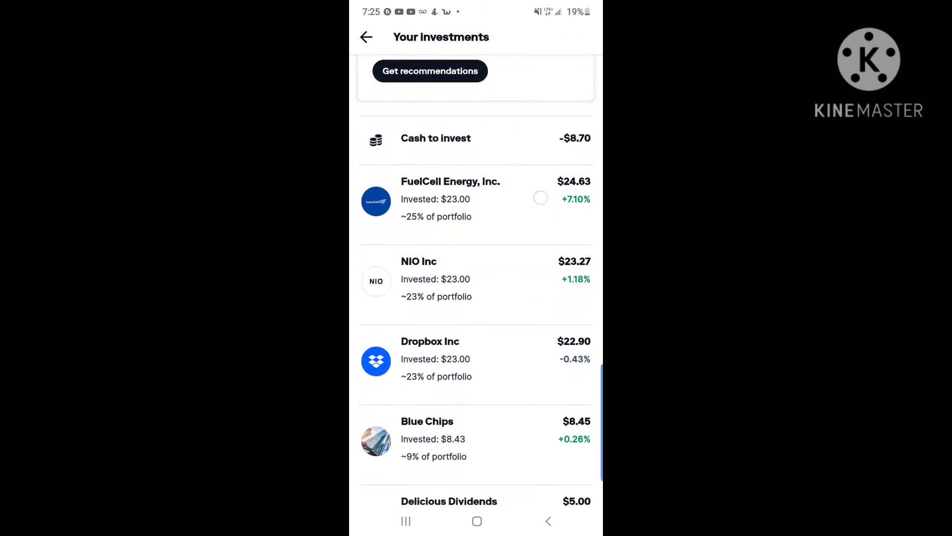
{"action": "scroll", "scroll_direction": "up", "scroll_amount": 3}
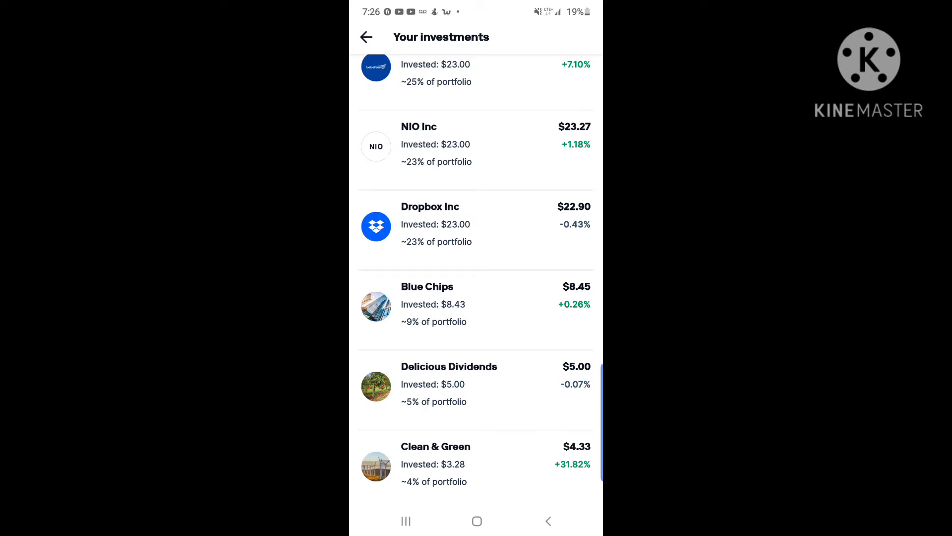
{"action": "scroll", "scroll_direction": "down", "scroll_amount": 3}
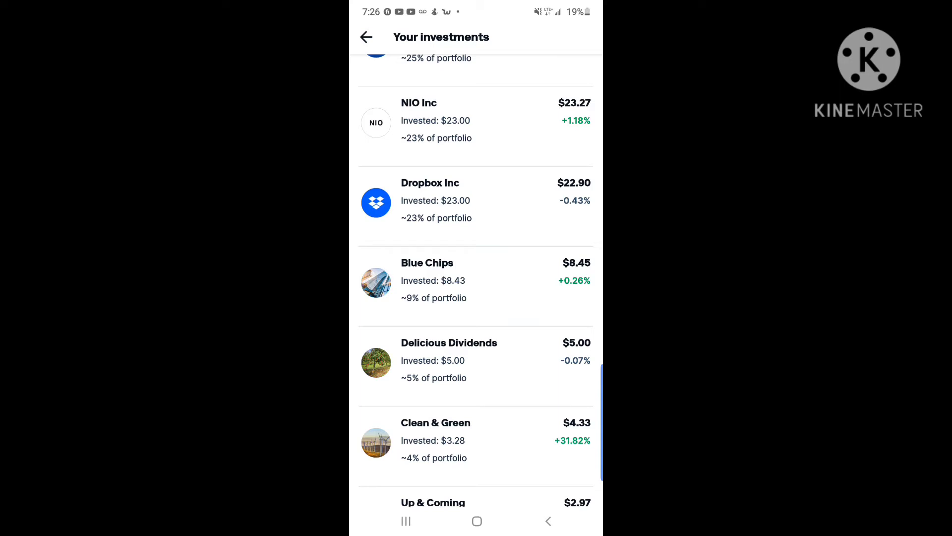
{"action": "scroll", "scroll_direction": "up", "scroll_amount": 3}
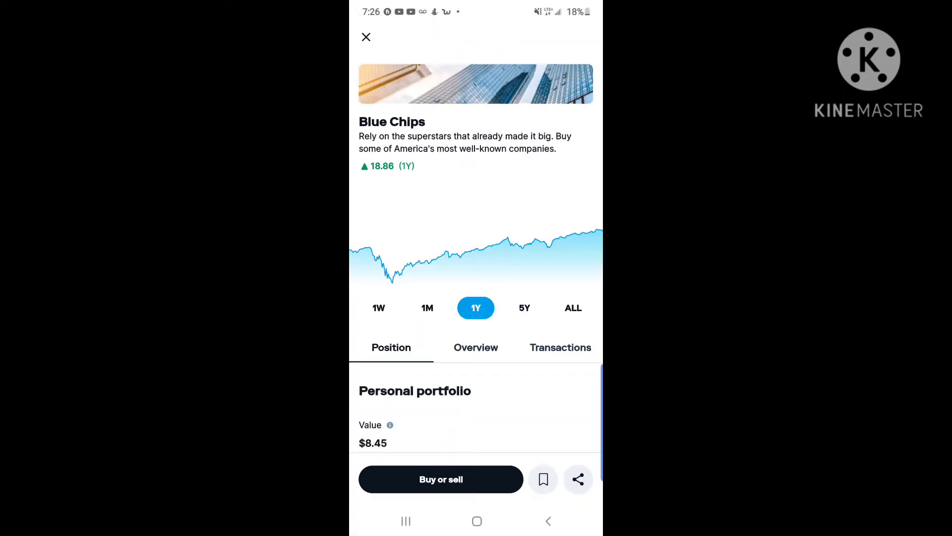
View the Blue Chips overview: conservative risk, $134.65 price, Apple 7.55% top holding
{"action": "left_click", "coordinate": [476, 347]}
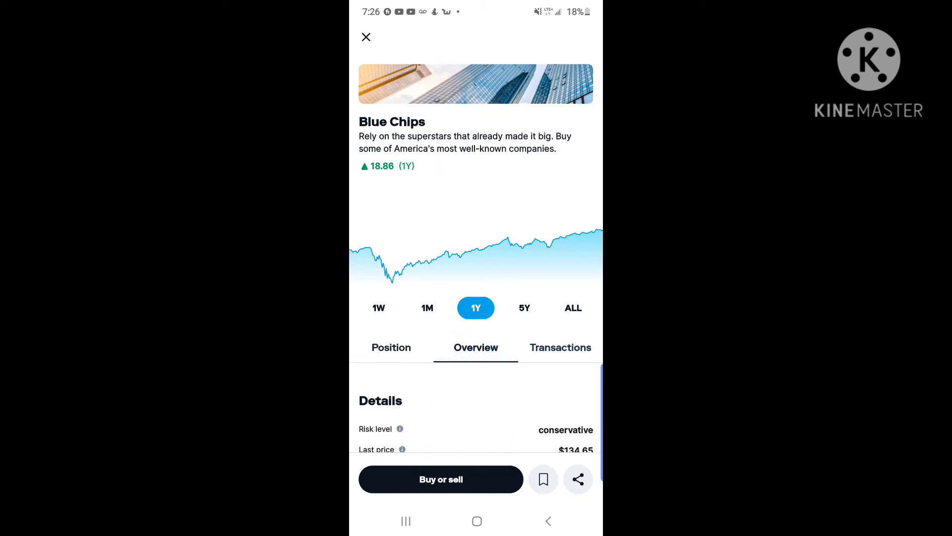
{"action": "scroll", "scroll_direction": "down", "scroll_amount": 3}
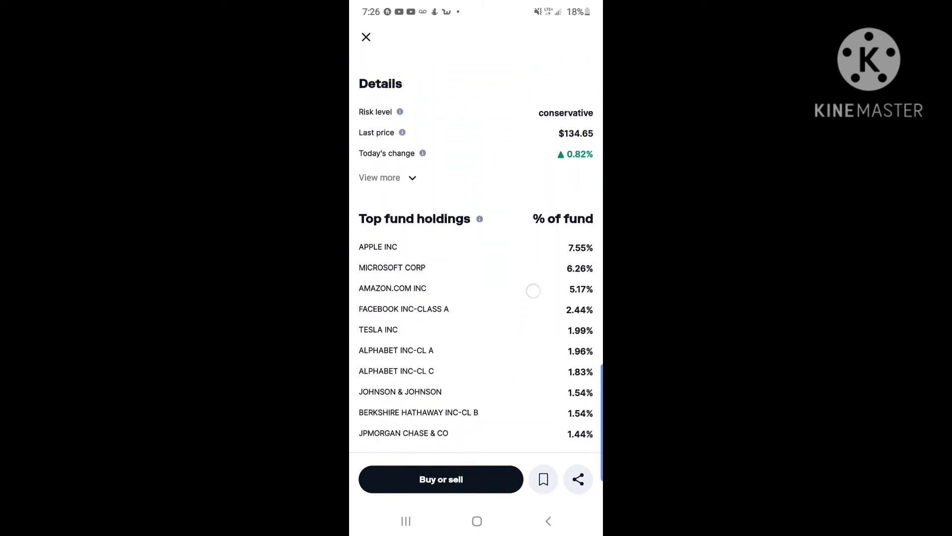
{"action": "scroll", "scroll_direction": "down", "scroll_amount": 3}
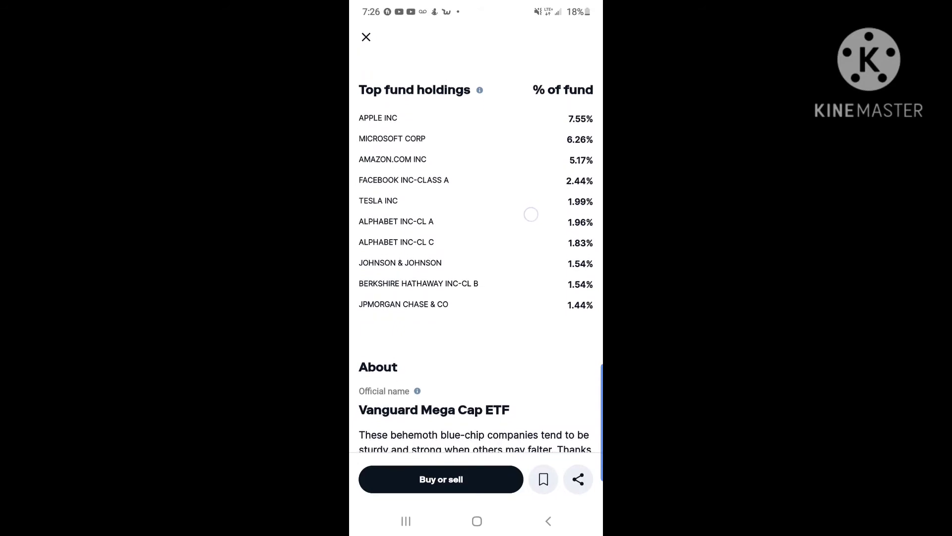
{"action": "scroll", "scroll_direction": "up", "scroll_amount": 3}
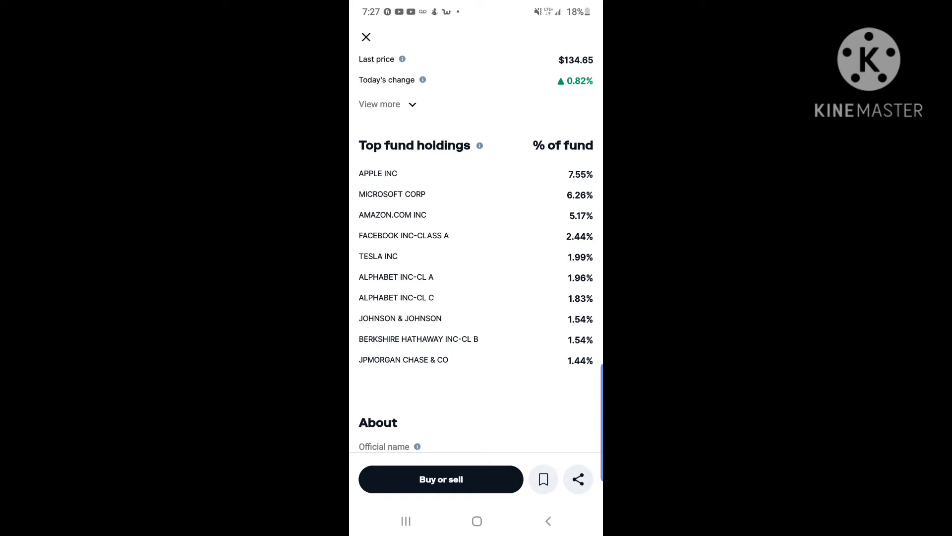
Return to the investments list and briefly look at the Delicious Dividends fund
{"action": "left_click", "coordinate": [366, 36]}
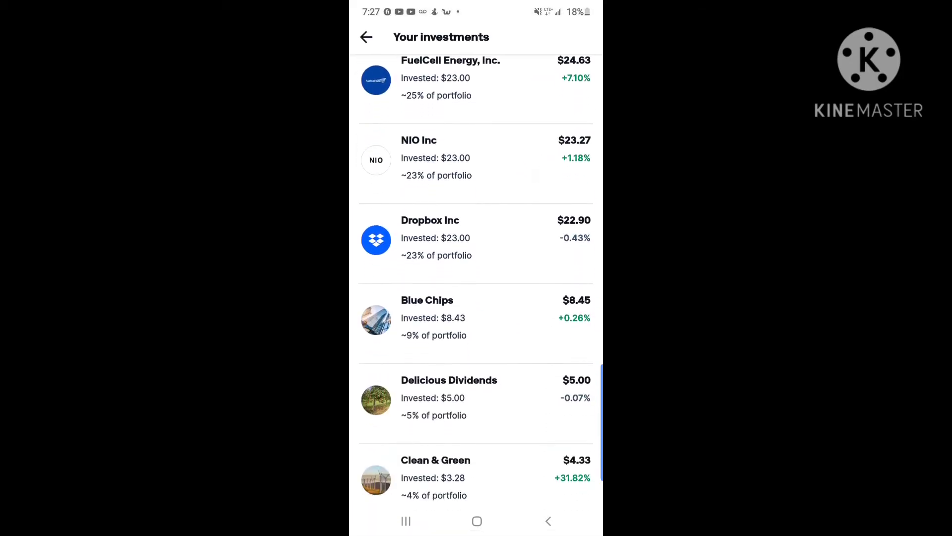
{"action": "scroll", "scroll_direction": "down", "scroll_amount": 3}
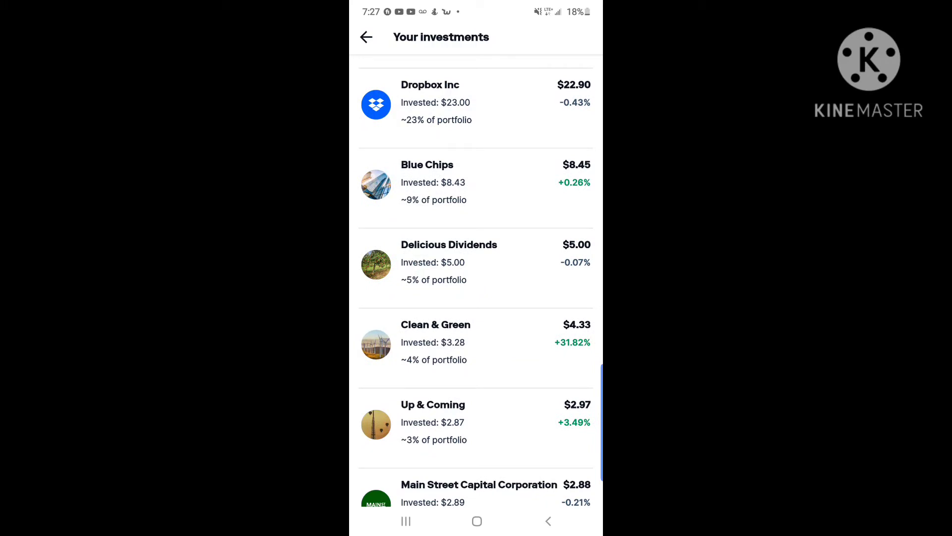
{"action": "scroll", "scroll_direction": "down", "scroll_amount": 3}
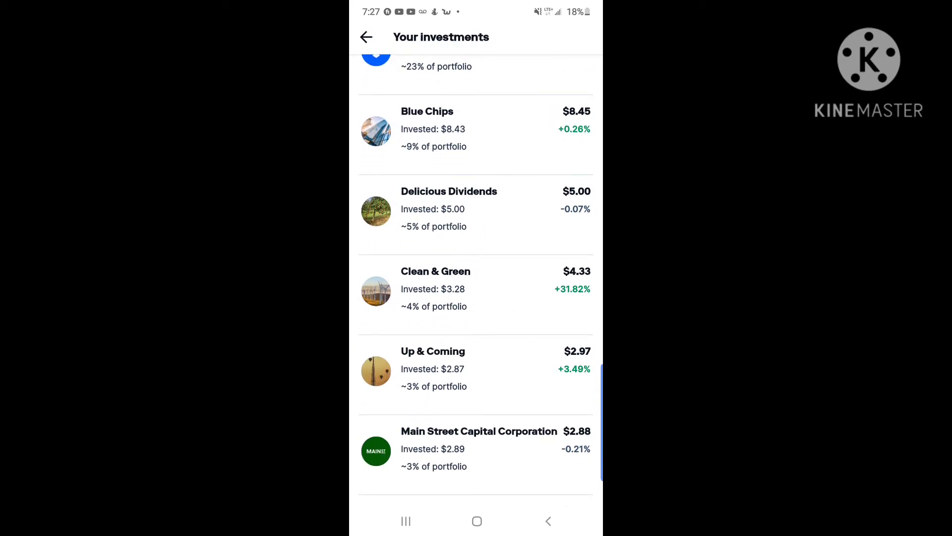
{"action": "left_click", "coordinate": [449, 208]}
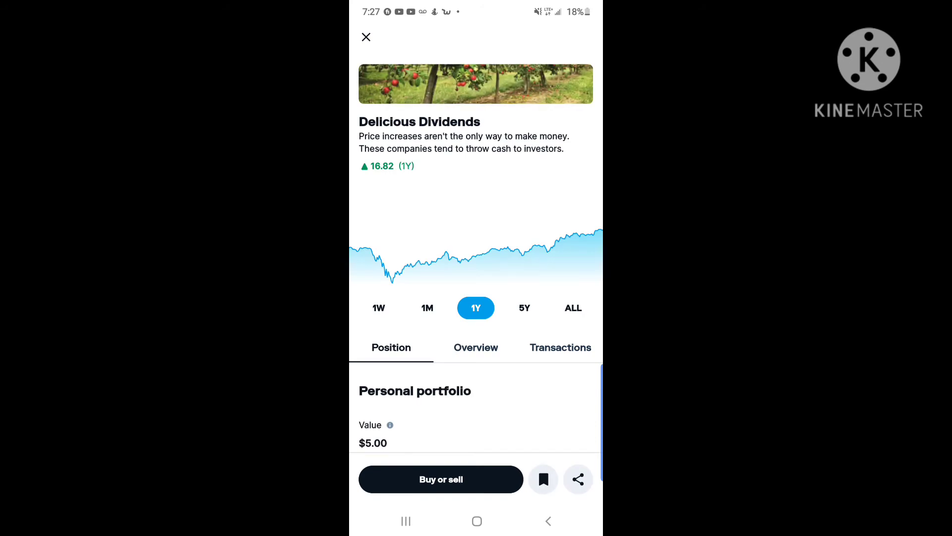
{"action": "left_click", "coordinate": [366, 37]}
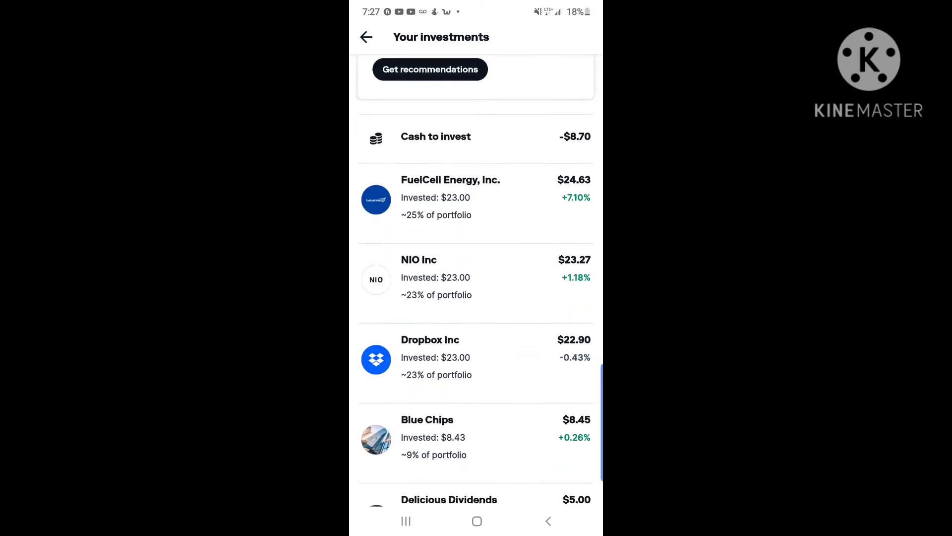
Look over smaller holdings: Match the Market ($2.85), AT&T, Happy Medium, Foreign Heavyweights ($1.15)
{"action": "scroll", "scroll_direction": "down", "scroll_amount": 3}
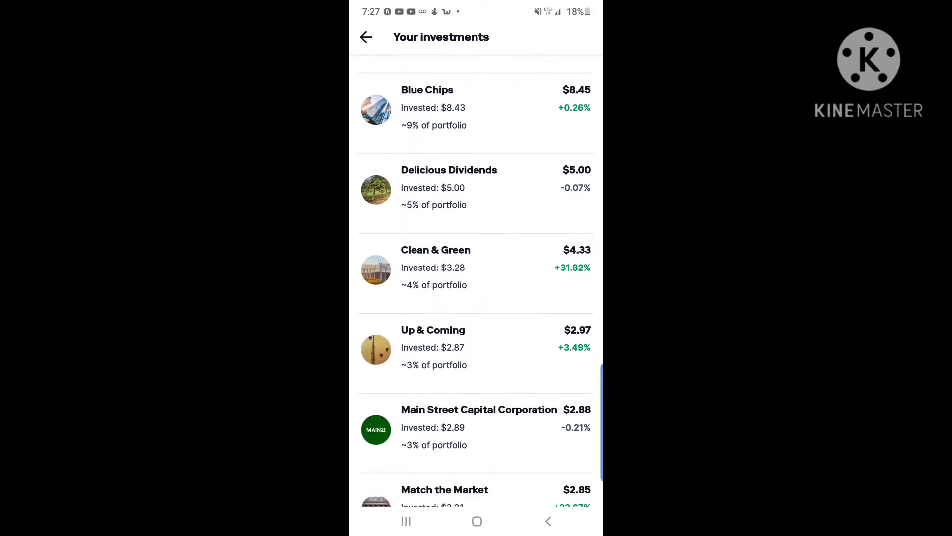
{"action": "scroll", "scroll_direction": "up", "scroll_amount": 3}
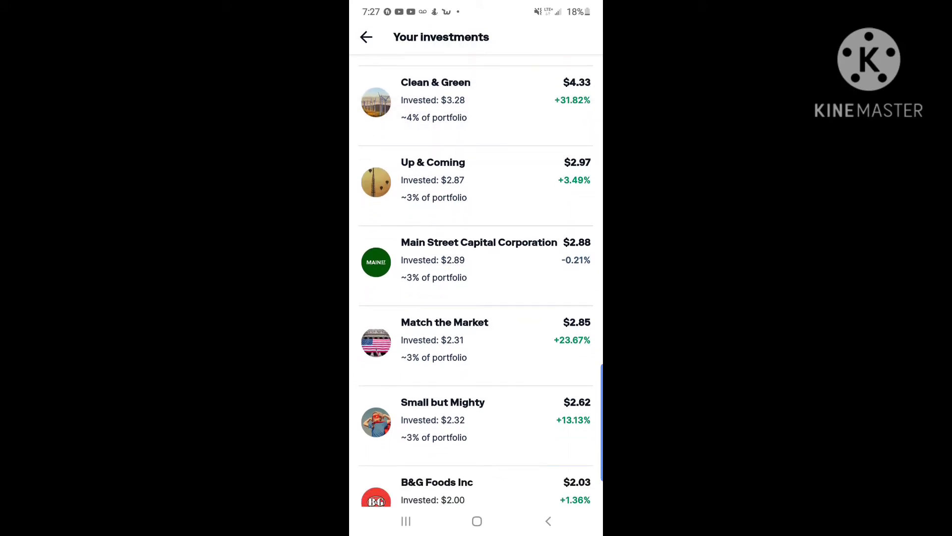
{"action": "scroll", "scroll_direction": "up", "scroll_amount": 3}
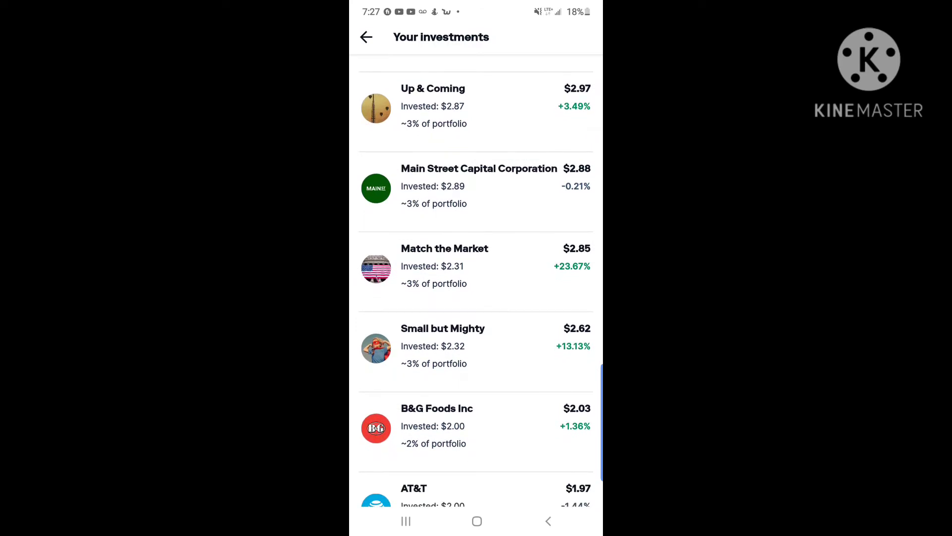
{"action": "scroll", "scroll_direction": "down", "scroll_amount": 3}
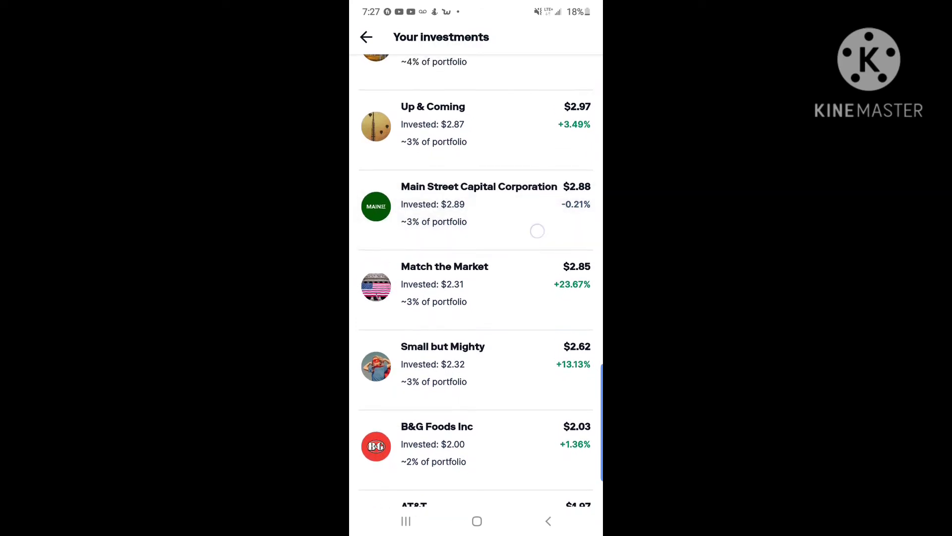
{"action": "scroll", "scroll_direction": "up", "scroll_amount": 3}
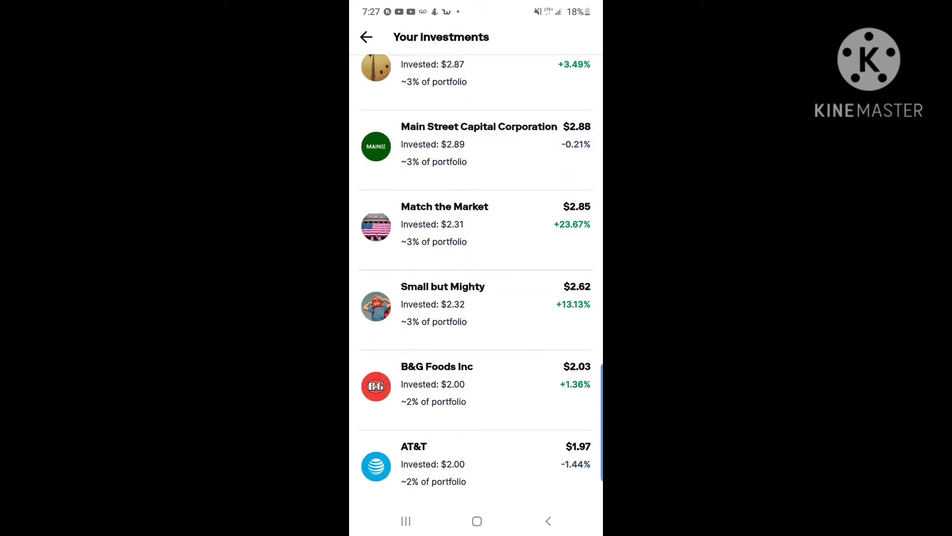
{"action": "scroll", "scroll_direction": "up", "scroll_amount": 3}
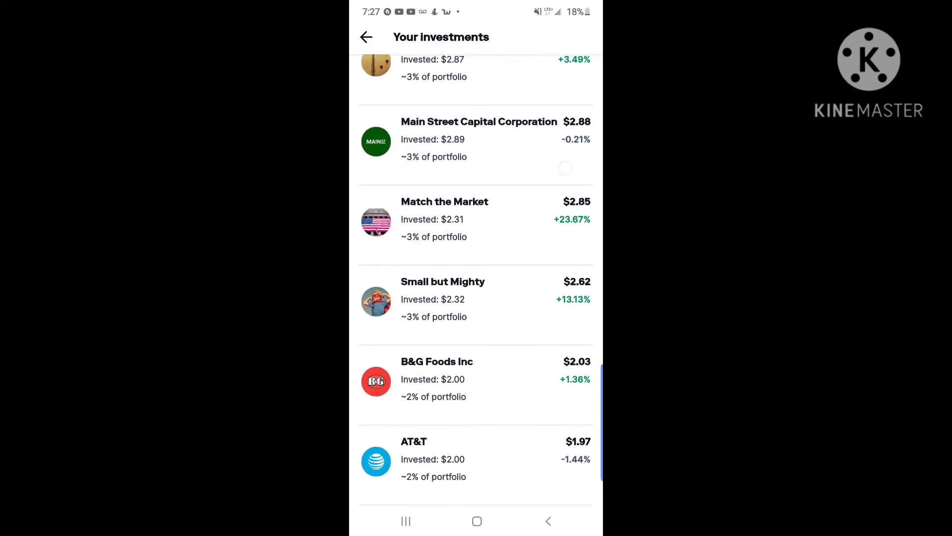
{"action": "scroll", "scroll_direction": "up", "scroll_amount": 3}
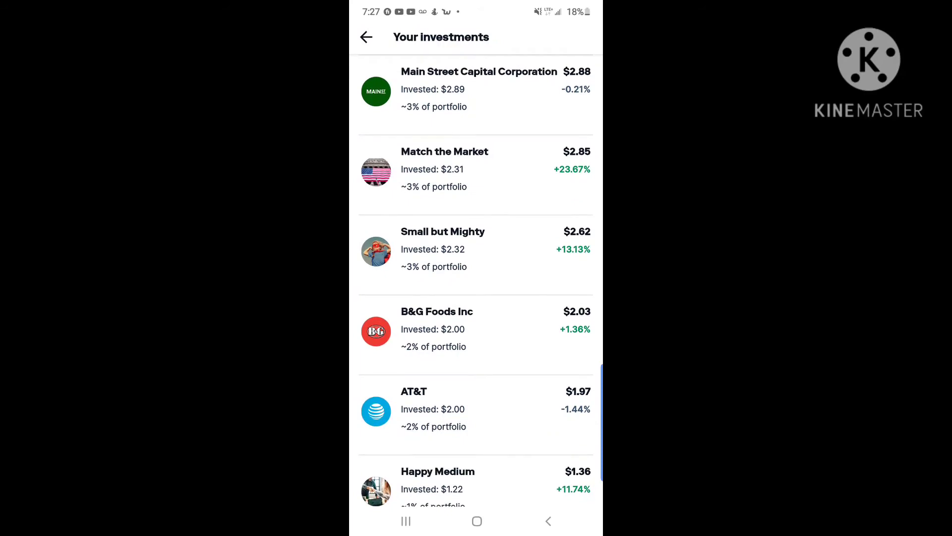
{"action": "scroll", "scroll_direction": "up", "scroll_amount": 3}
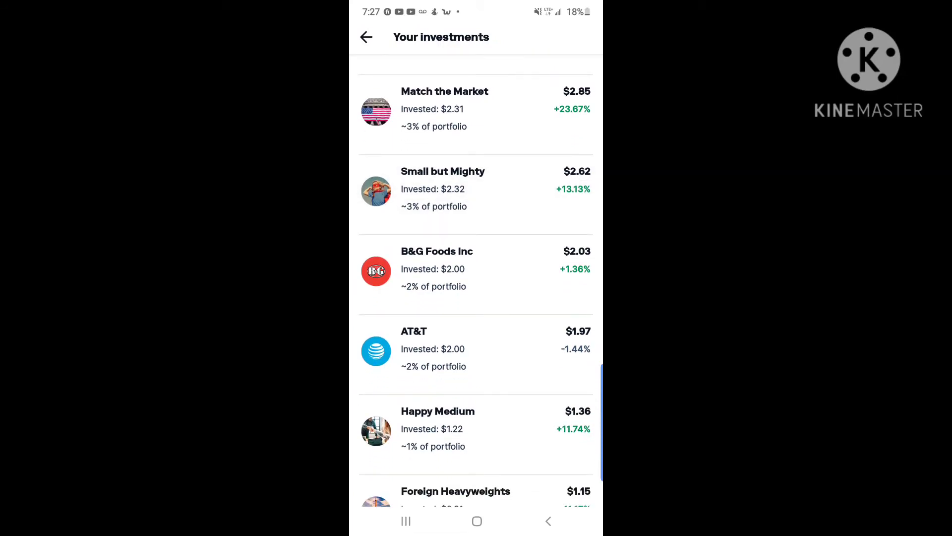
{"action": "scroll", "scroll_direction": "up", "scroll_amount": 3}
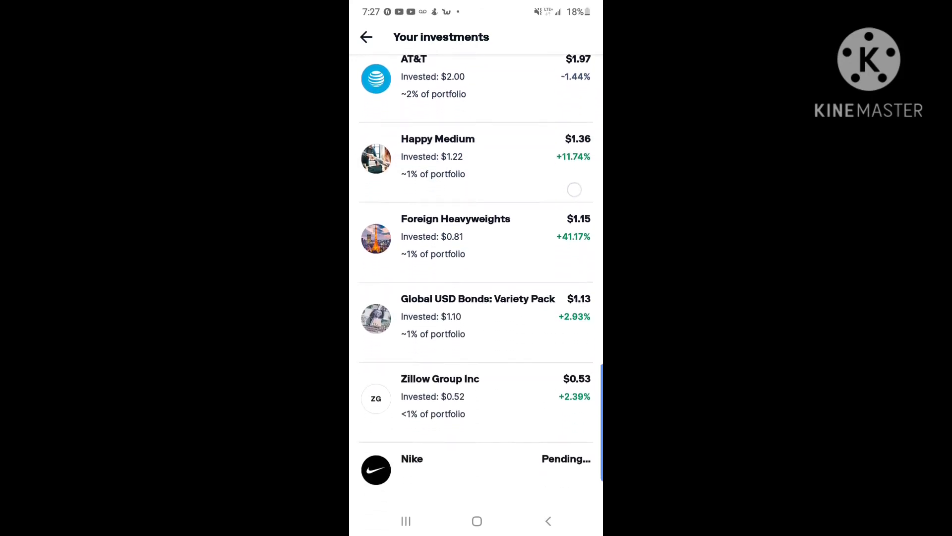
{"action": "scroll", "scroll_direction": "up", "scroll_amount": 3}
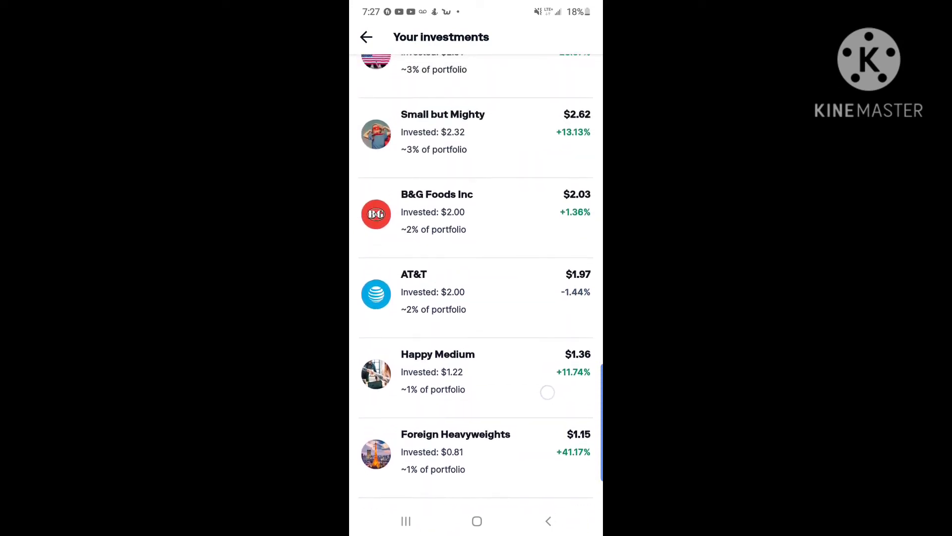
{"action": "scroll", "scroll_direction": "down", "scroll_amount": 3}
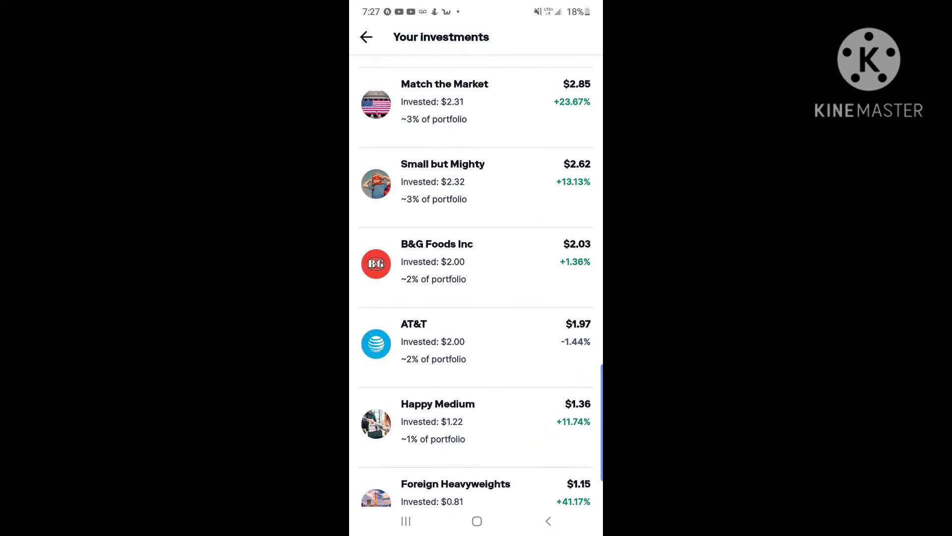
{"action": "scroll", "scroll_direction": "up", "scroll_amount": 3}
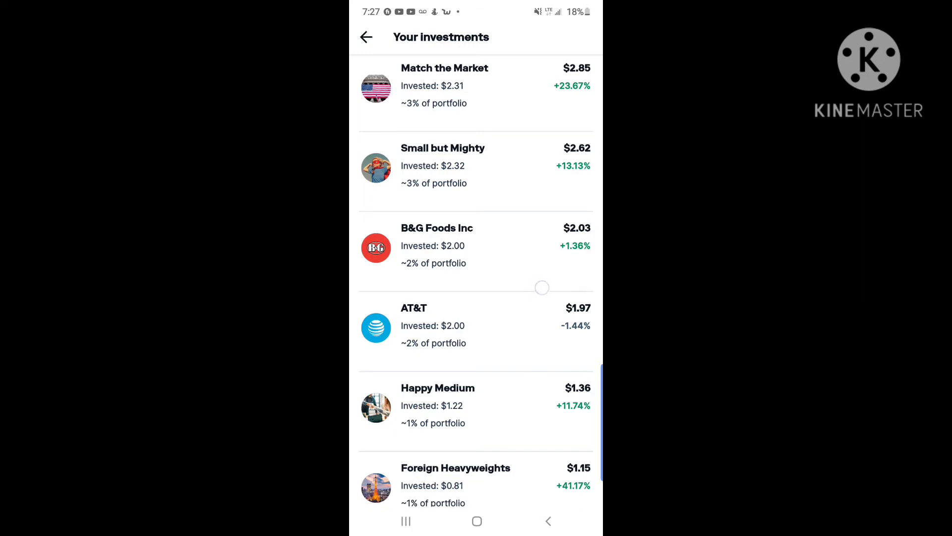
Leave the Stash investments list for an empty Samsung Calculator
{"action": "scroll", "scroll_direction": "down", "scroll_amount": 3}
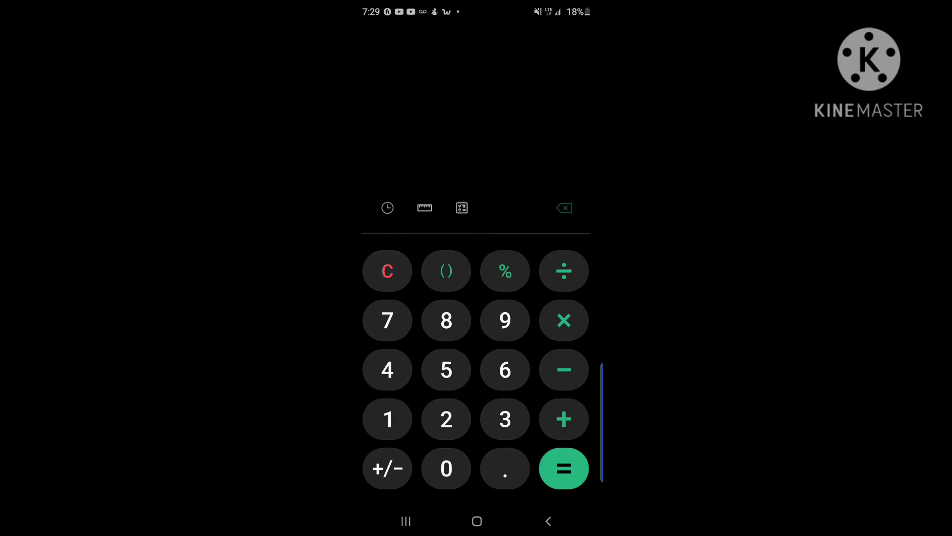
Google 'how many weeks are in a year' (52.143), then return to Stash's investments
{"action": "left_click", "coordinate": [477, 521]}
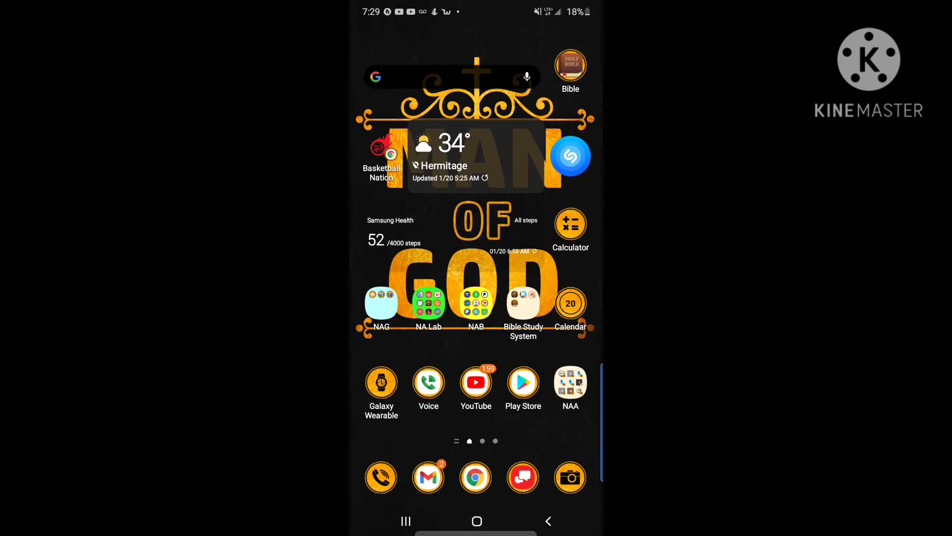
{"action": "left_click", "coordinate": [526, 77]}
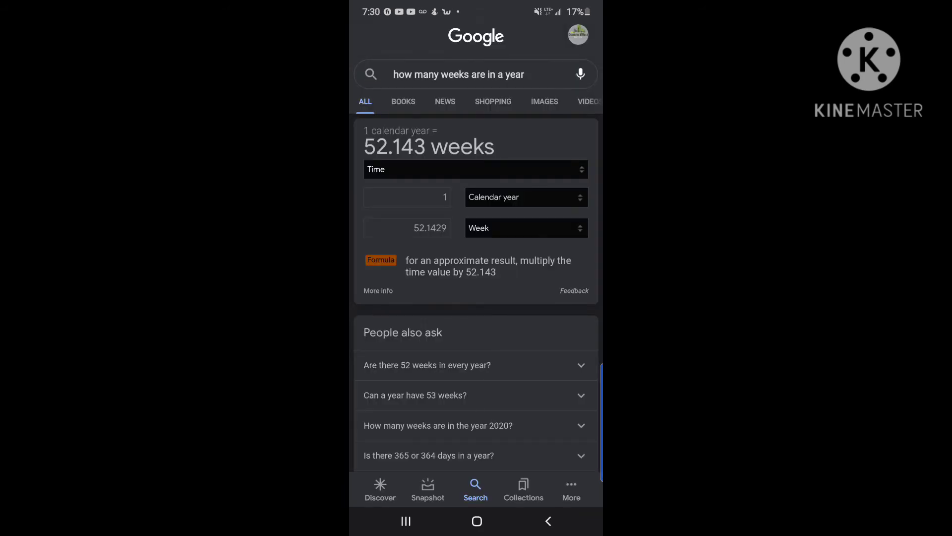
{"action": "left_click", "coordinate": [406, 521]}
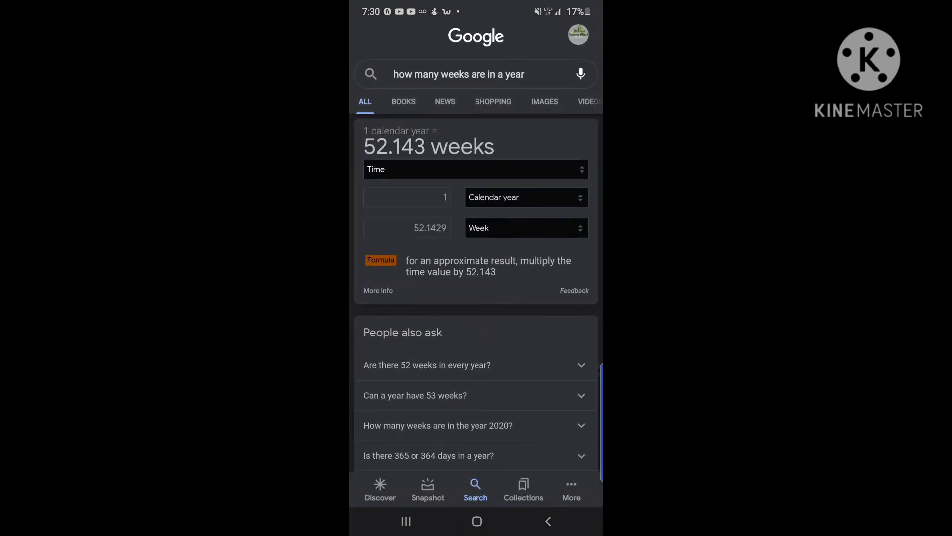
{"action": "left_click", "coordinate": [405, 520]}
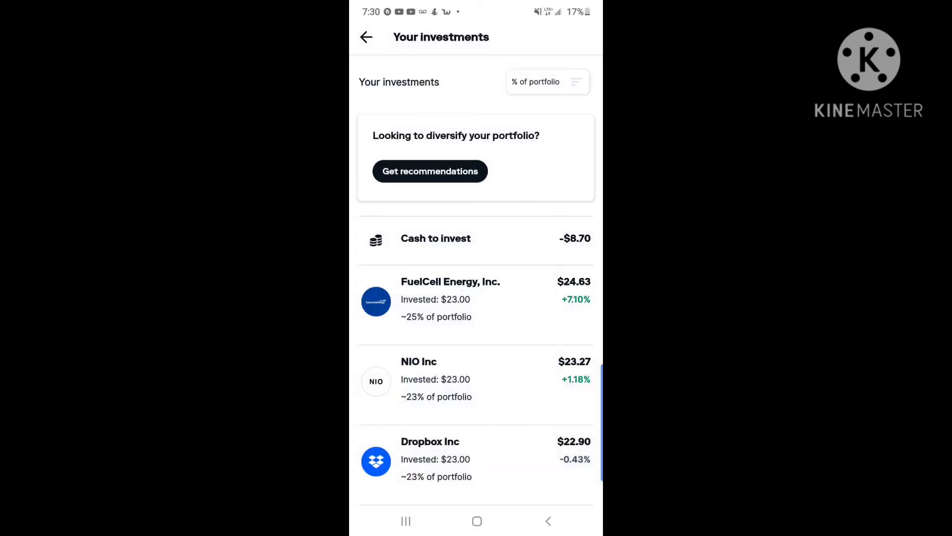
Reach the list's end (Zillow Group $0.53, Nike pending) and go to the home screen
{"action": "scroll", "scroll_direction": "down", "scroll_amount": 3}
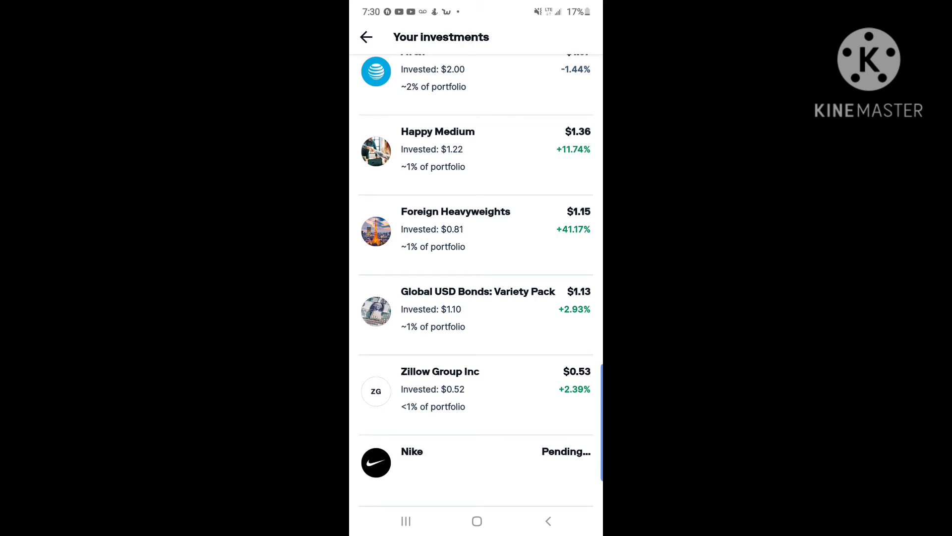
{"action": "left_click", "coordinate": [476, 521]}
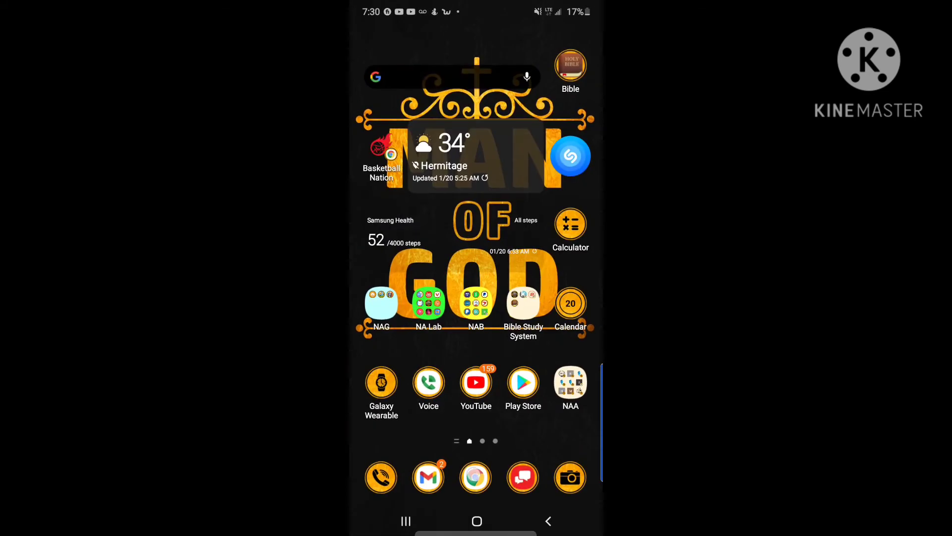
Google 'stash party twitter' in Chrome and open the #stashstockparty hashtag results on Twitter
{"action": "left_click", "coordinate": [451, 77]}
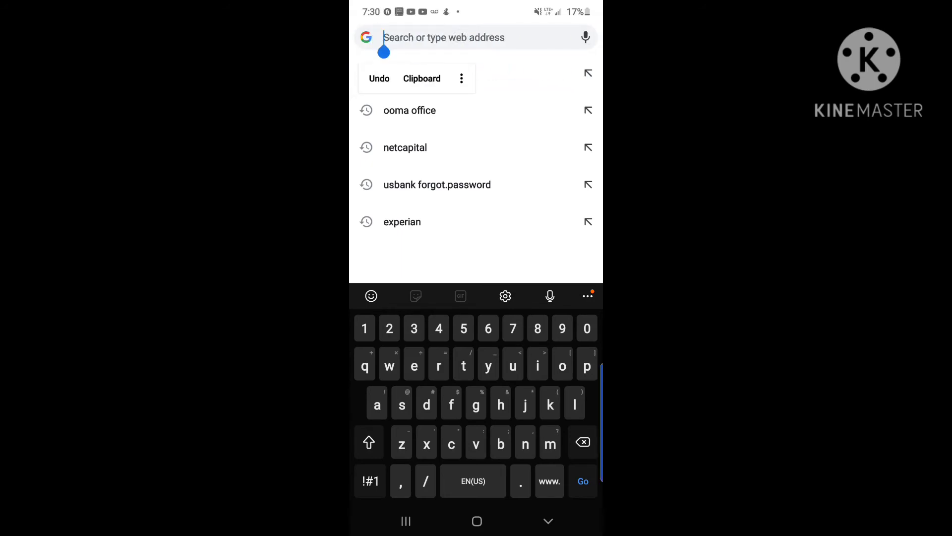
{"action": "type", "text": "study.com"}
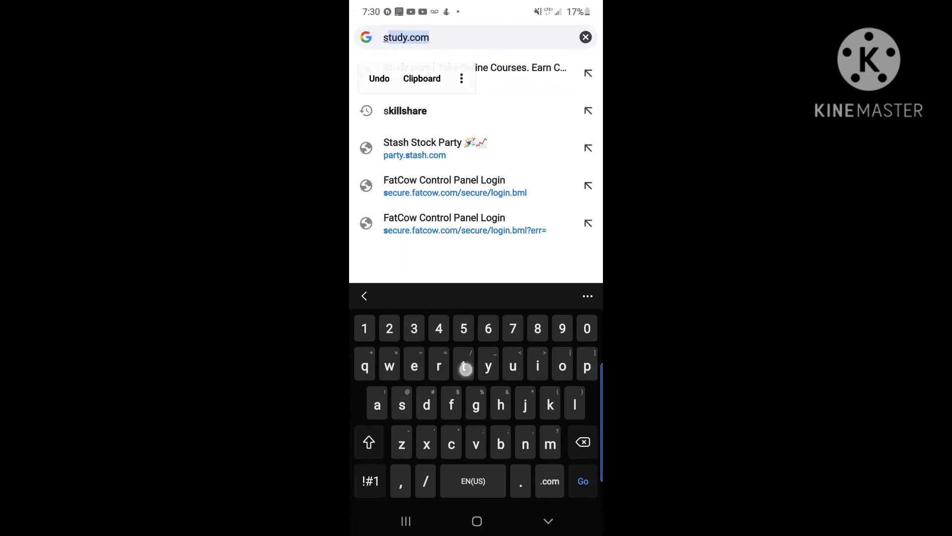
{"action": "type", "text": "stash party"}
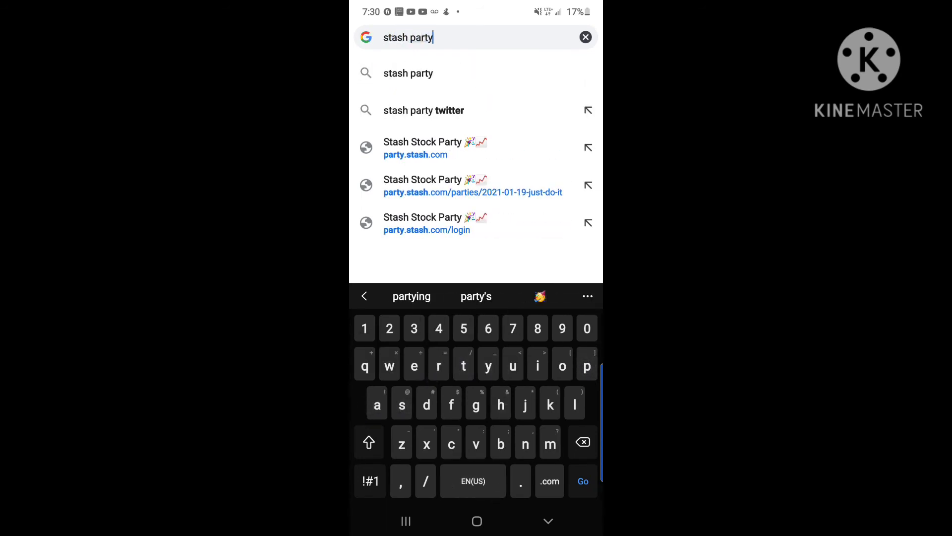
{"action": "left_click", "coordinate": [423, 111]}
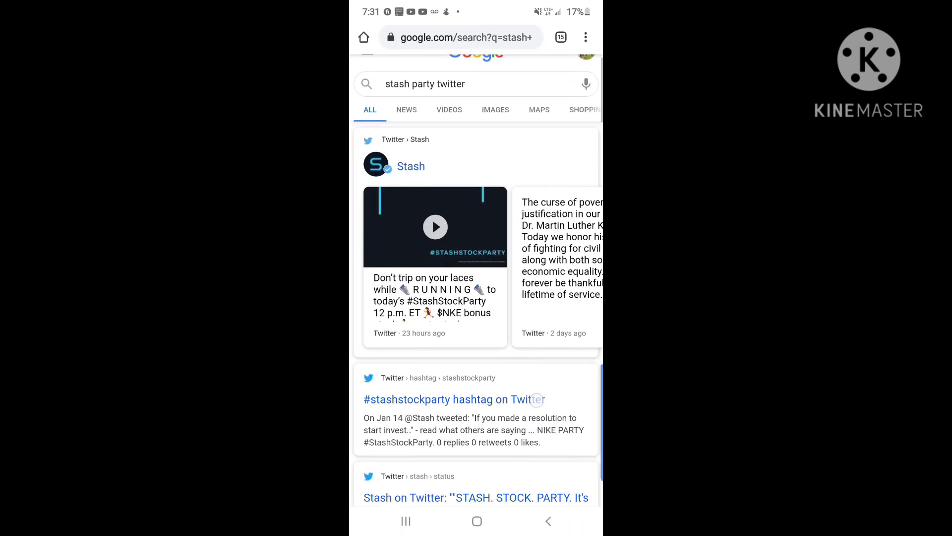
{"action": "scroll", "scroll_direction": "down", "scroll_amount": 3}
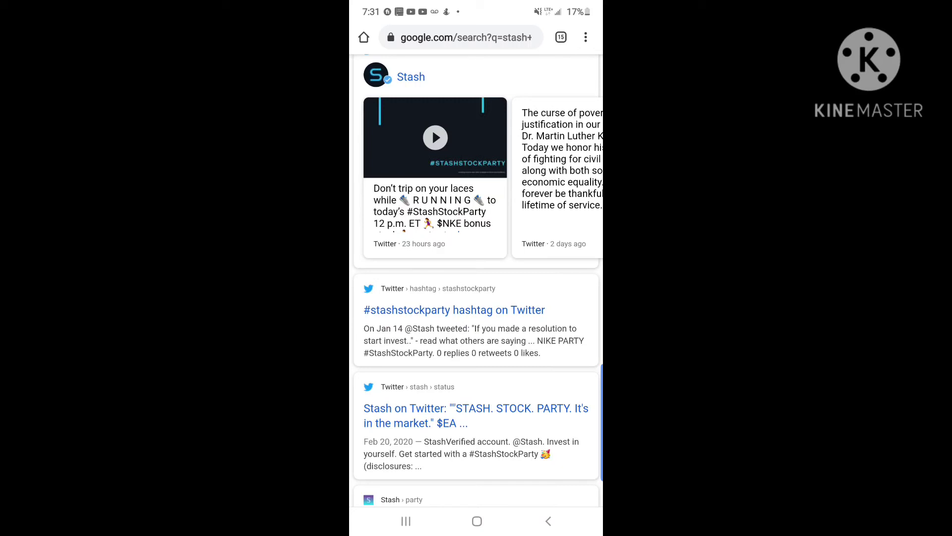
{"action": "left_click", "coordinate": [453, 310]}
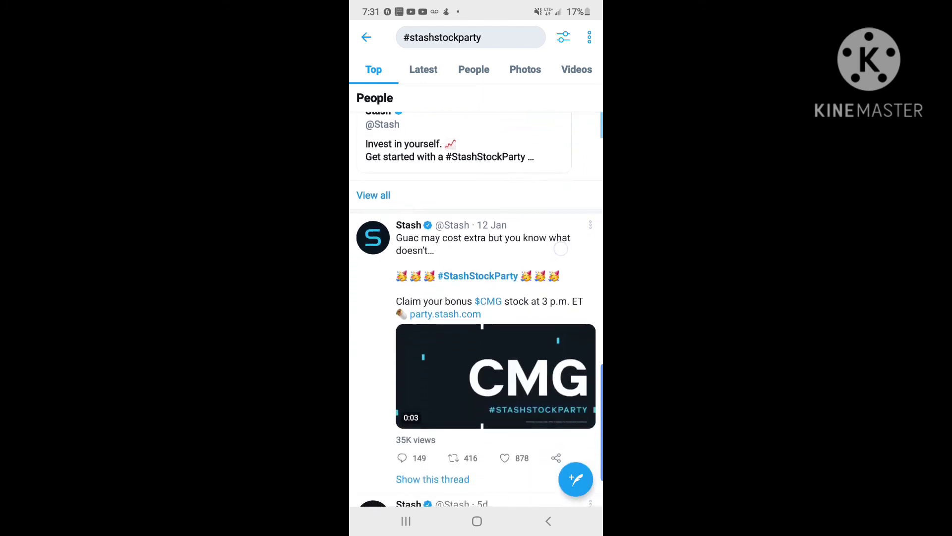
Scroll the #stashstockparty feed past the CMG and ZG bonus stock tweets
{"action": "scroll", "scroll_direction": "up", "scroll_amount": 3}
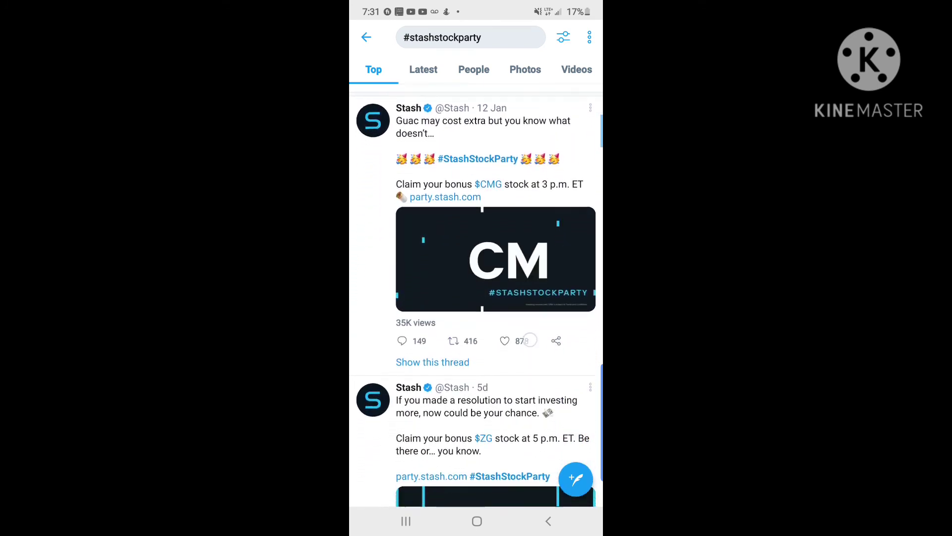
{"action": "scroll", "scroll_direction": "down", "scroll_amount": 3}
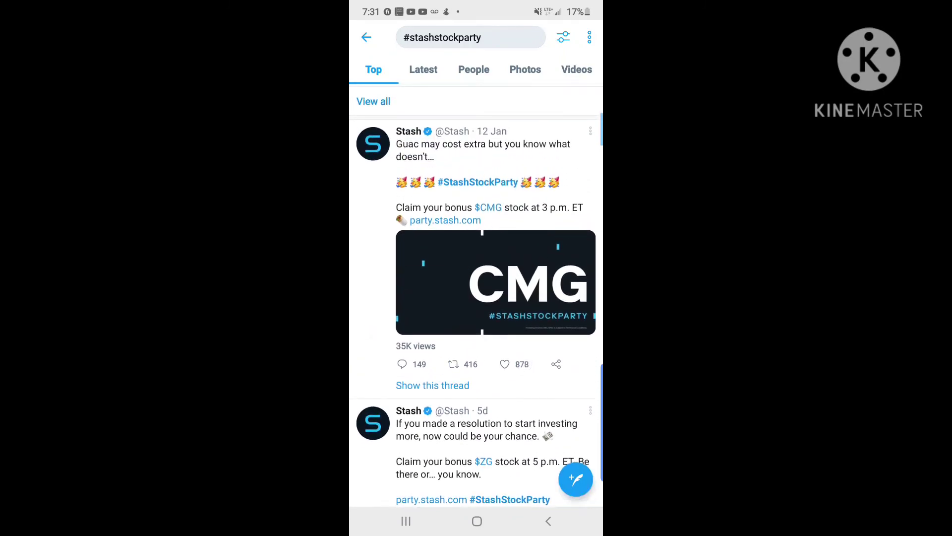
{"action": "left_click", "coordinate": [445, 220]}
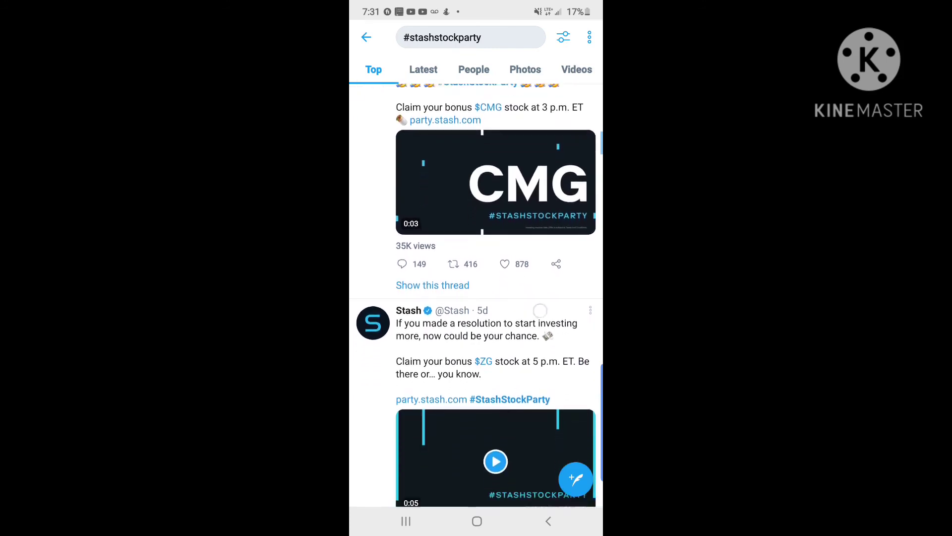
{"action": "scroll", "scroll_direction": "down", "scroll_amount": 3}
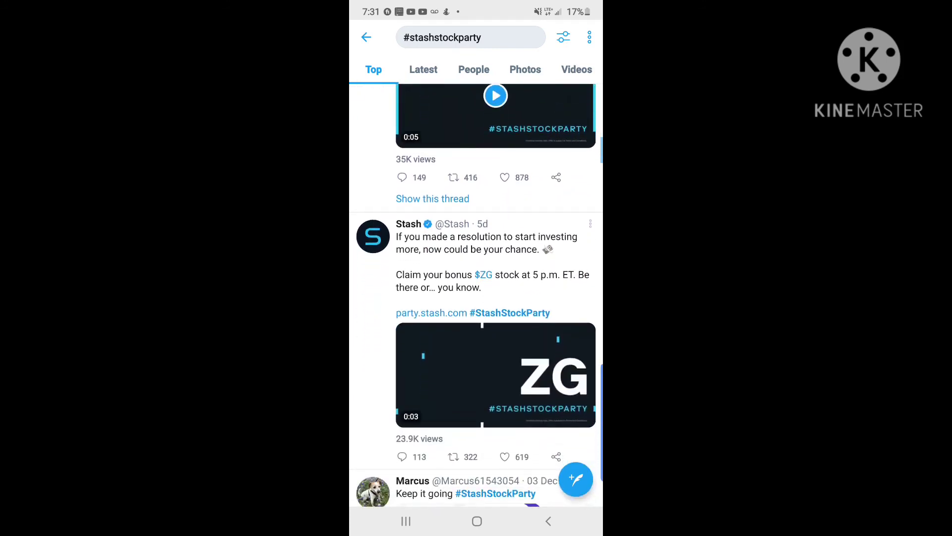
{"action": "scroll", "scroll_direction": "up", "scroll_amount": 3}
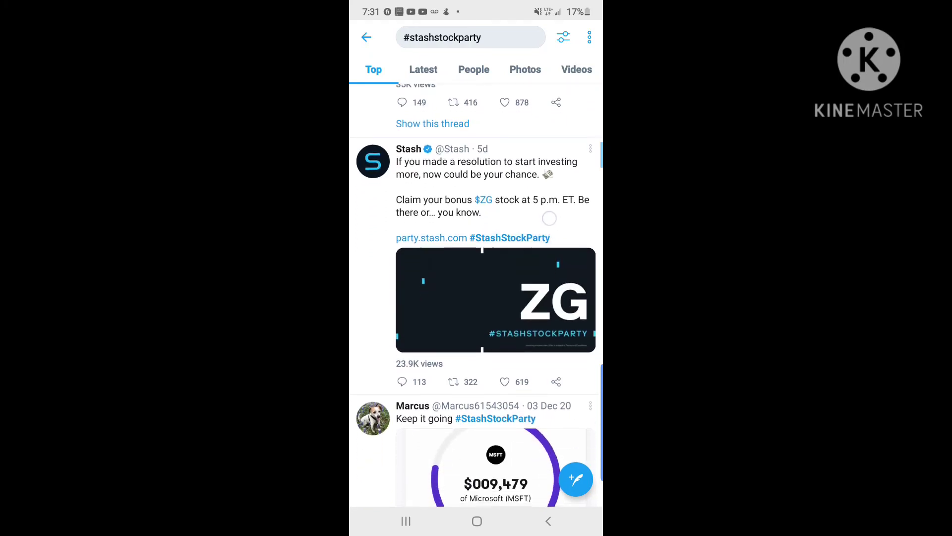
{"action": "scroll", "scroll_direction": "down", "scroll_amount": 3}
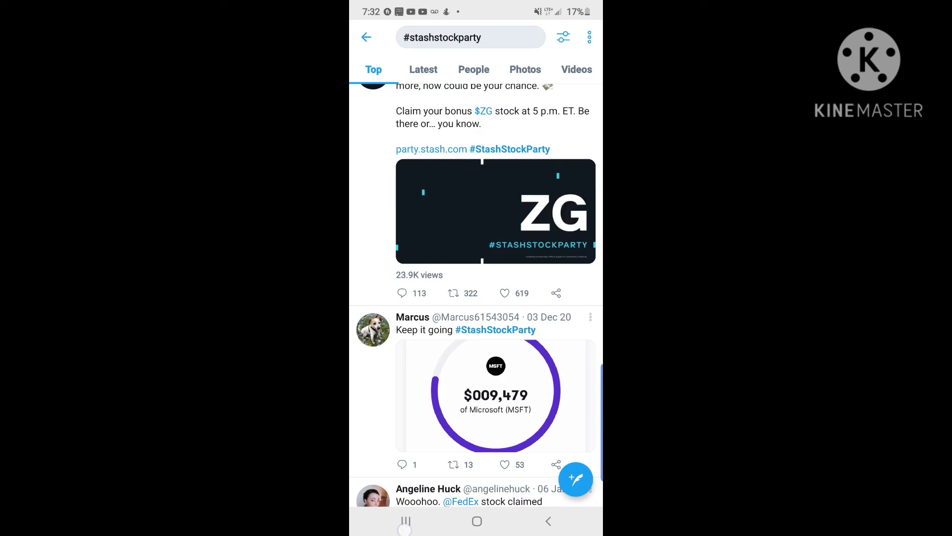
Go back from Your investments to the Personal portfolio showing $99.38
{"action": "left_click", "coordinate": [406, 521]}
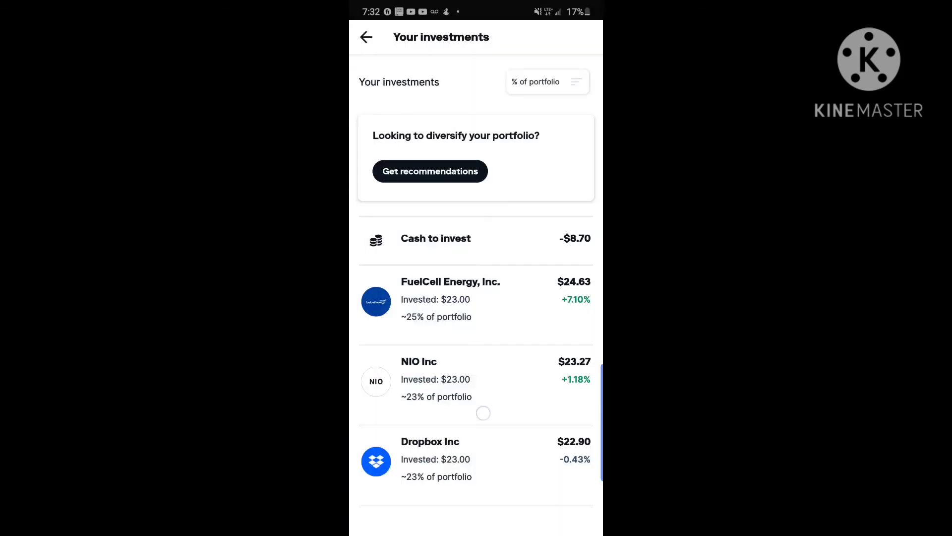
{"action": "left_click", "coordinate": [366, 37]}
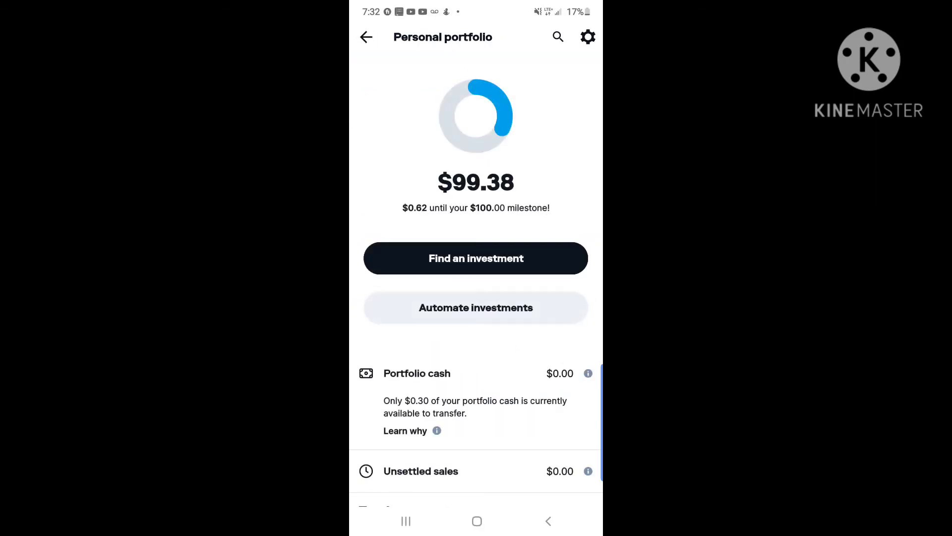